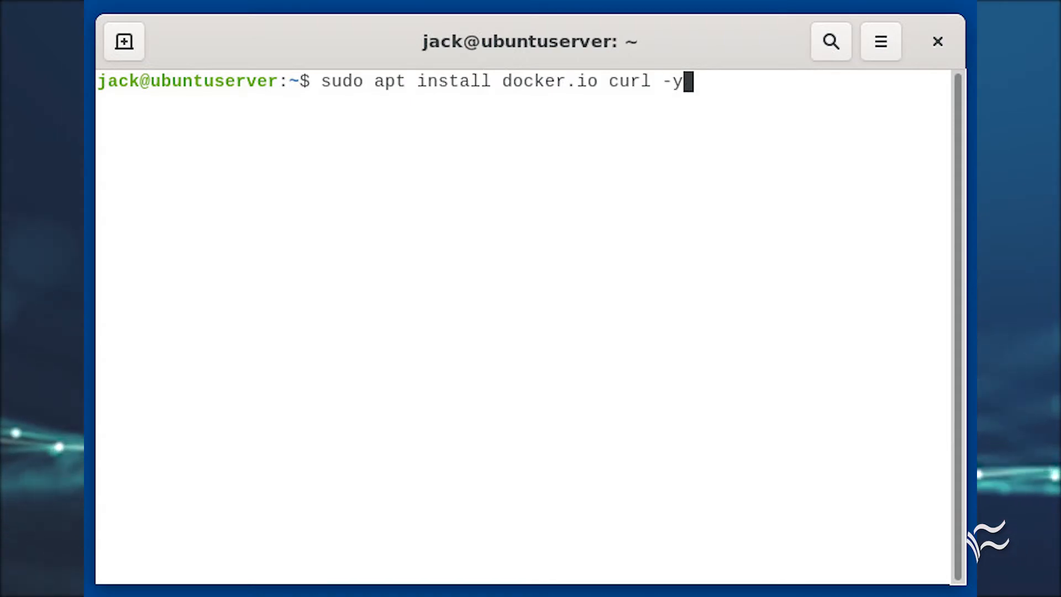
Step: Enable the Docker service now and at boot, add $USER to the docker group, and run newgrp docker
{"action": "type", "text": "sudo systemctl enable --now docker"}
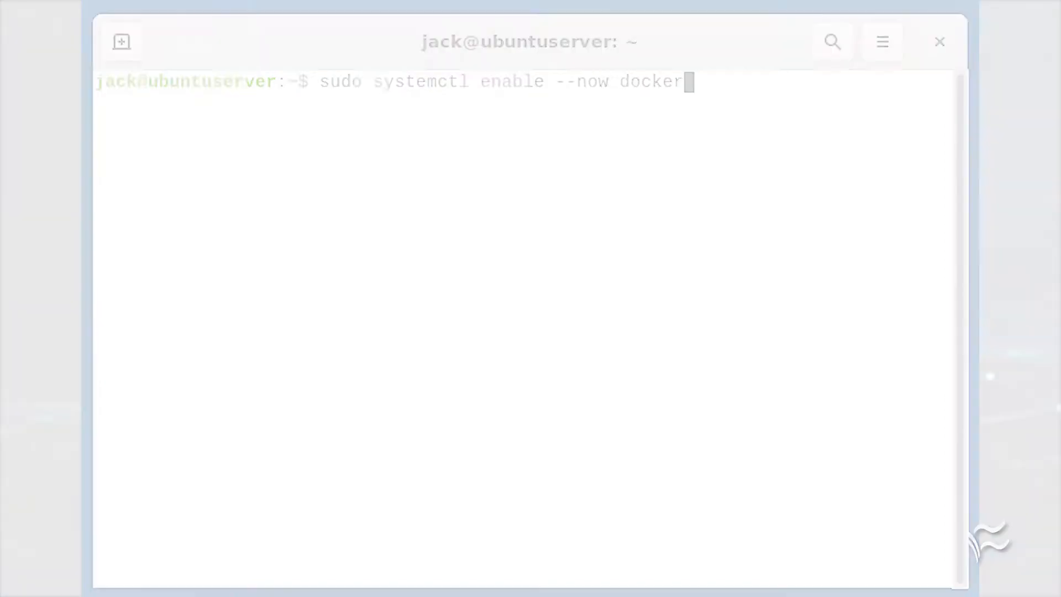
{"action": "type", "text": "sudo usermod -aG docker $USER"}
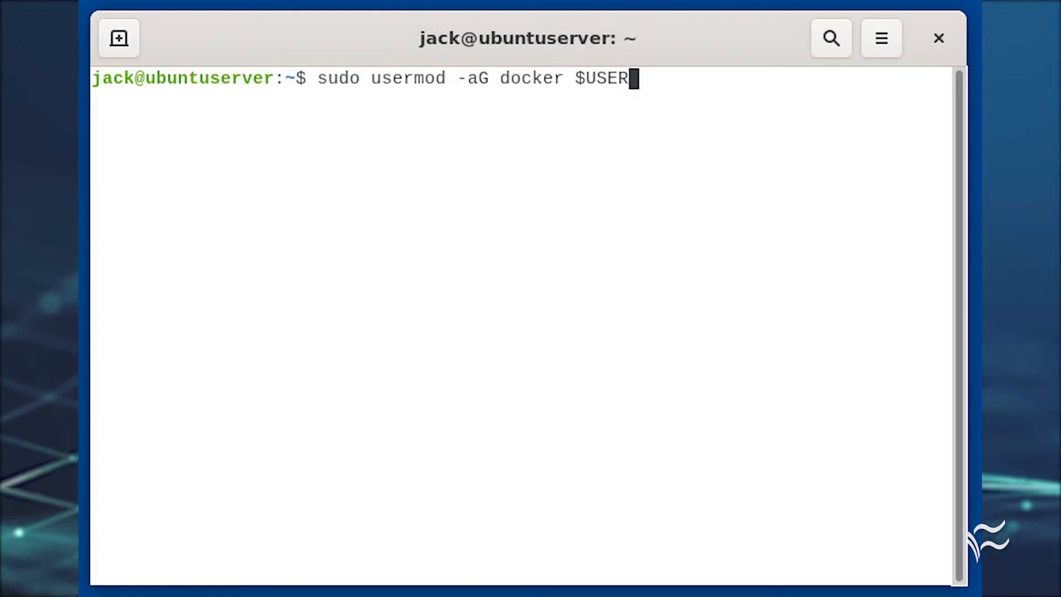
{"action": "type", "text": "newgrp docker"}
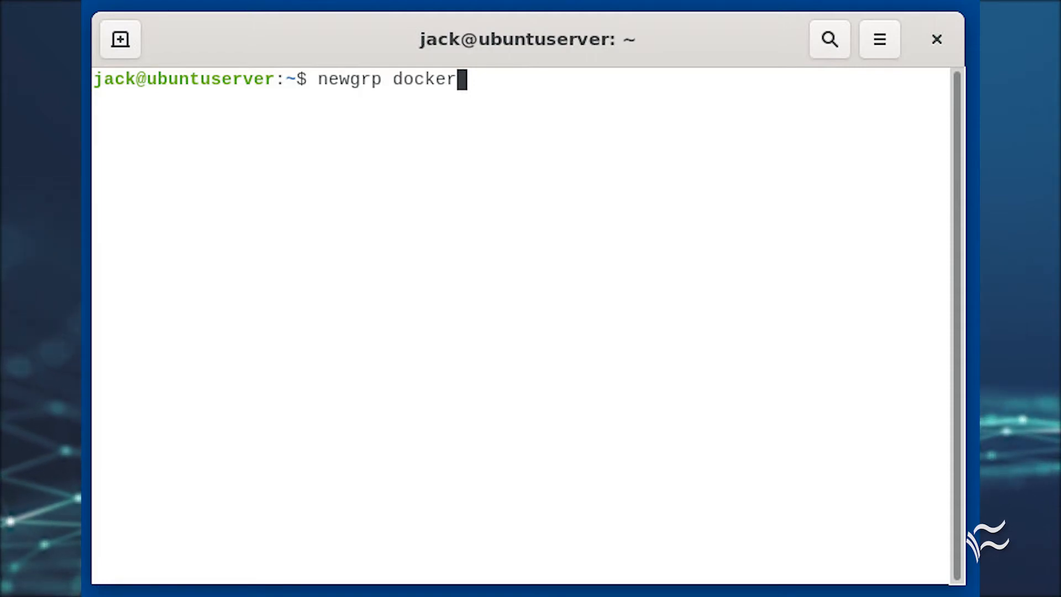
Step: Fetch the distrobox install script from GitHub with curl and create ~/.local/bin
{"action": "type", "text": "curl https://raw.githubusercontent.com/89luca89/distrobox/main/install > install"}
{"action": "type", "text": "chmod u+x install"}
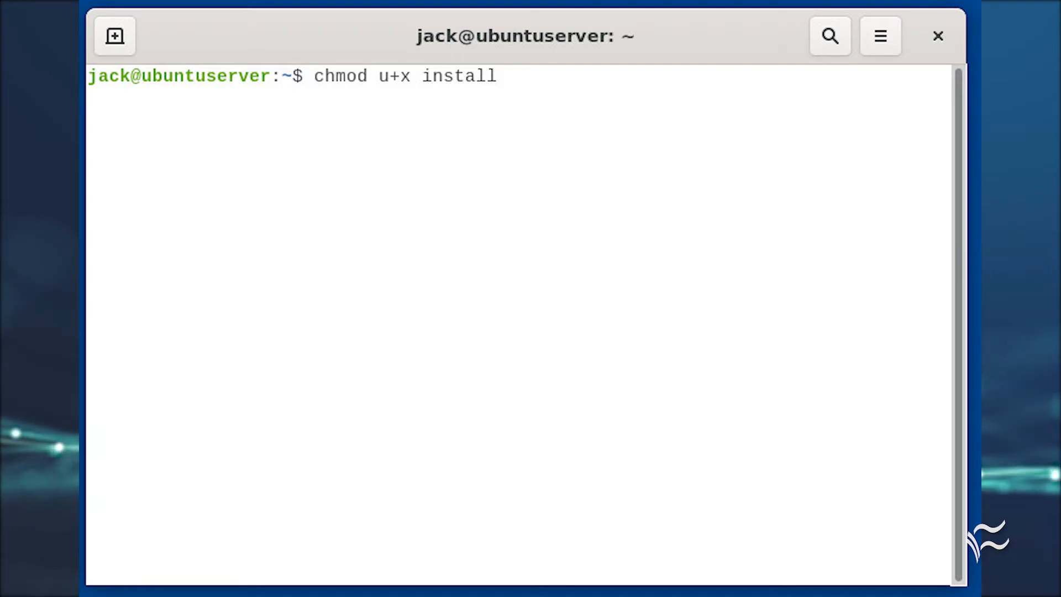
{"action": "type", "text": "mkdir -p ~/.local/bin"}
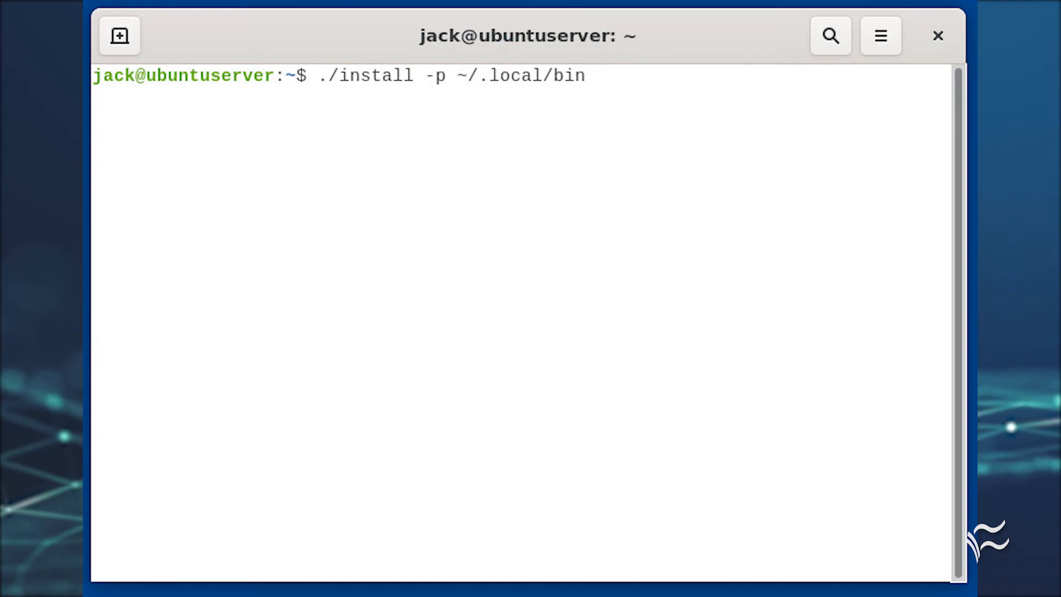
Step: Add ~/.local/bin to PATH and create a distrobox container 'arch' from archlinux:latest
{"action": "type", "text": "PATH=$PATH:~/.local/bin"}
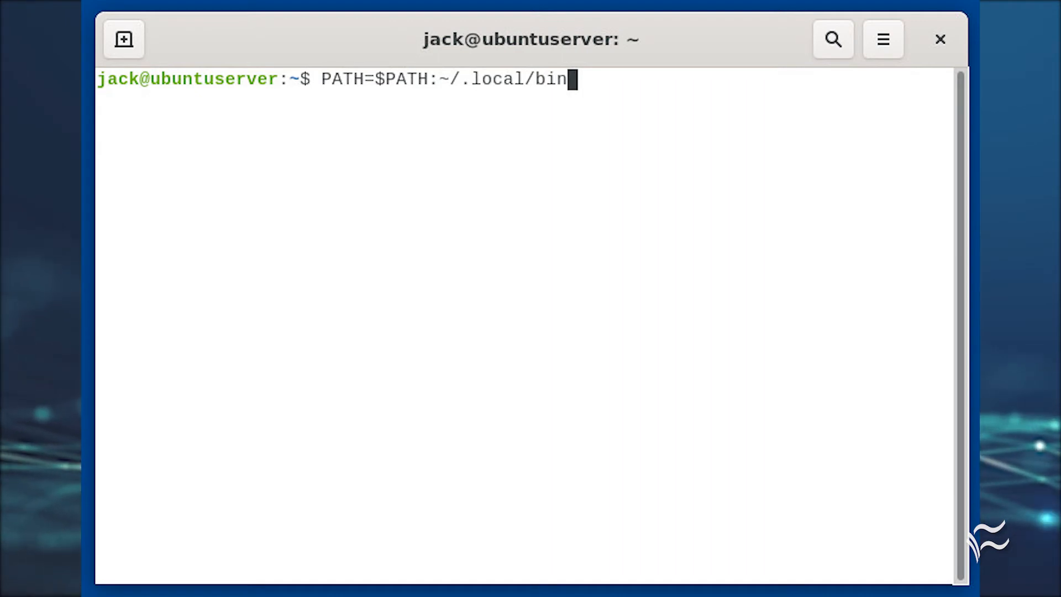
{"action": "type", "text": "distrobox create --image archlinux:latest --name arch"}
{"action": "type", "text": "distrobox enter --name arch"}
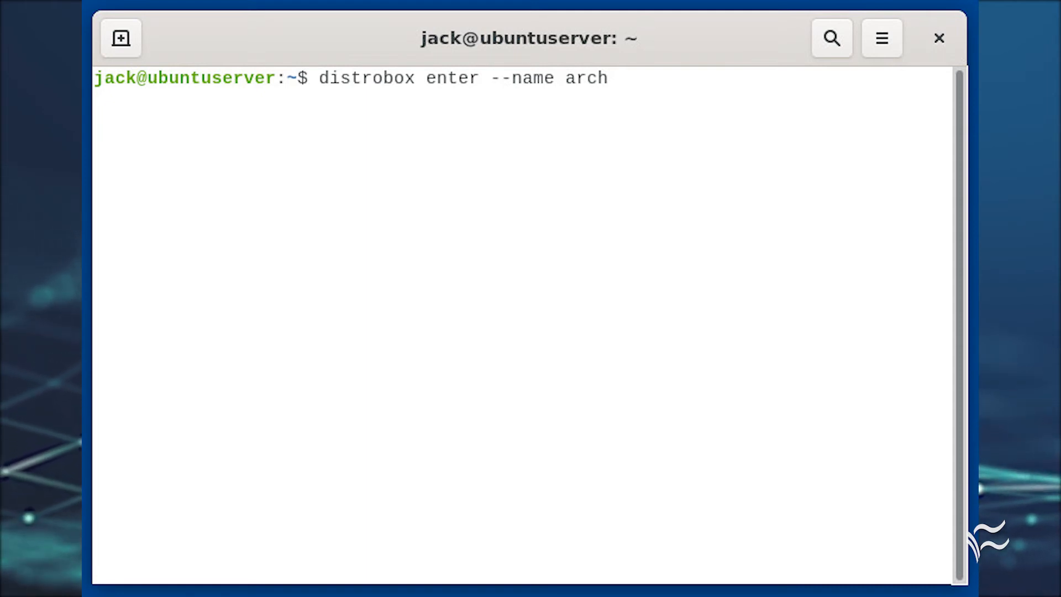
Step: Install Firefox with pacman inside the arch container and launch it on the host desktop
{"action": "type", "text": "sudo pacman -S firefox"}
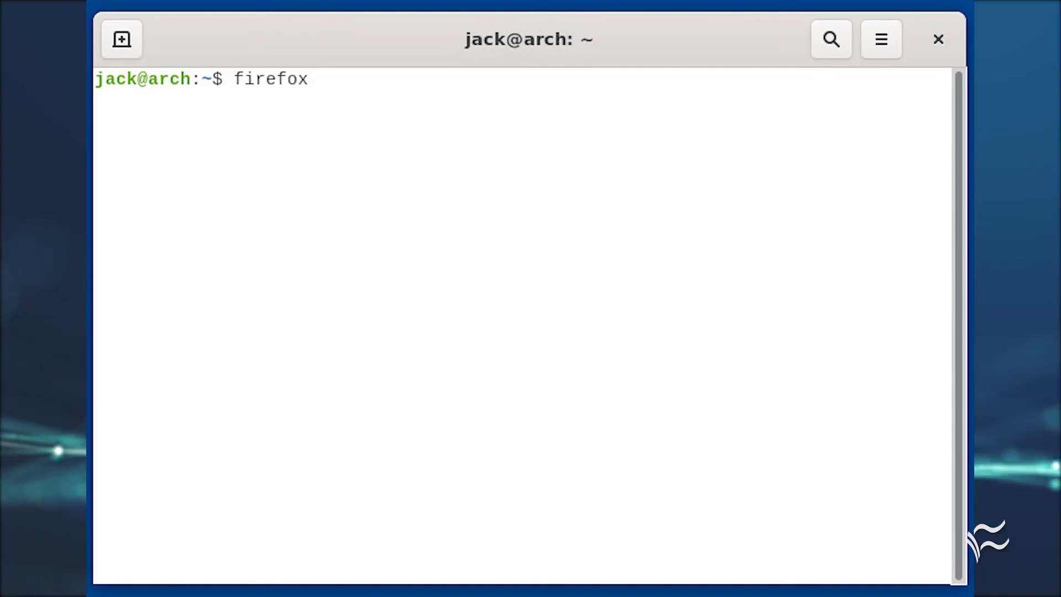
{"action": "key", "text": "Return"}
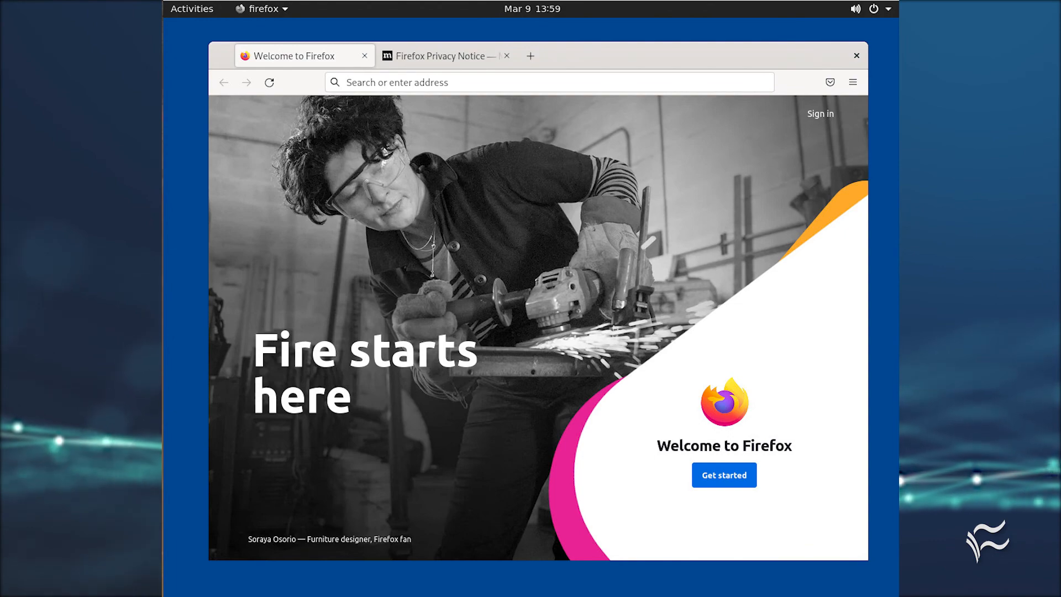